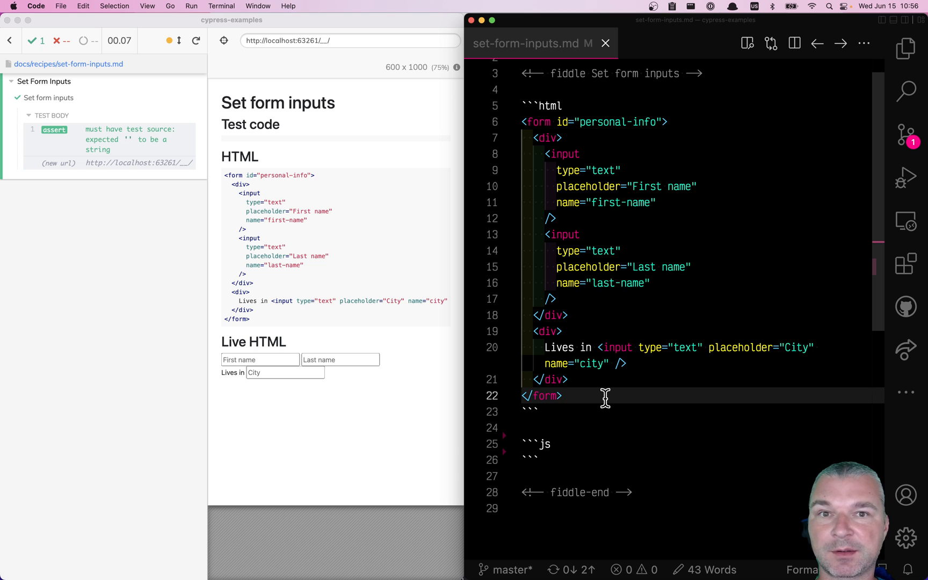
# - Add cy.get('input[name=city]').type('Boston') to the js block and run it
pyautogui.click(562, 395)
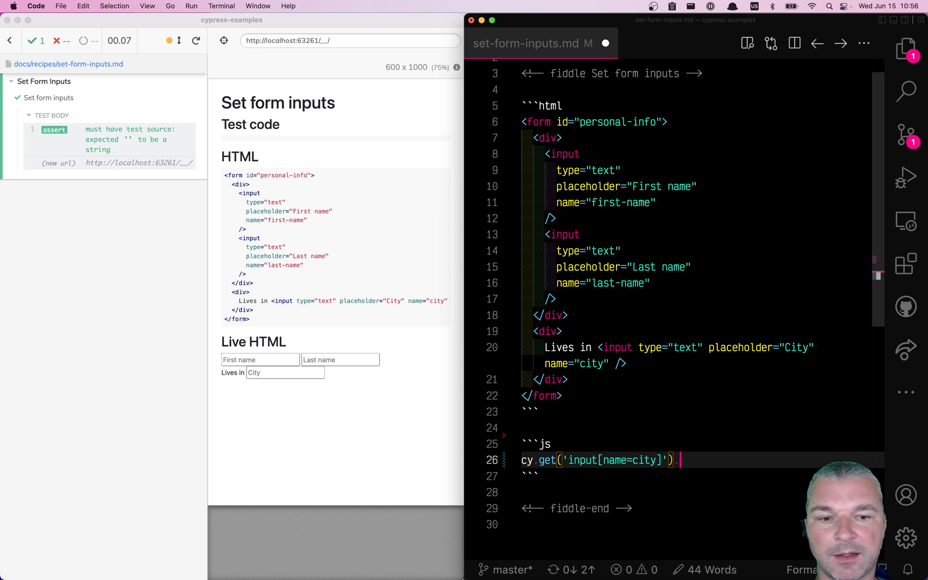
pyautogui.write(".type('Boston')")
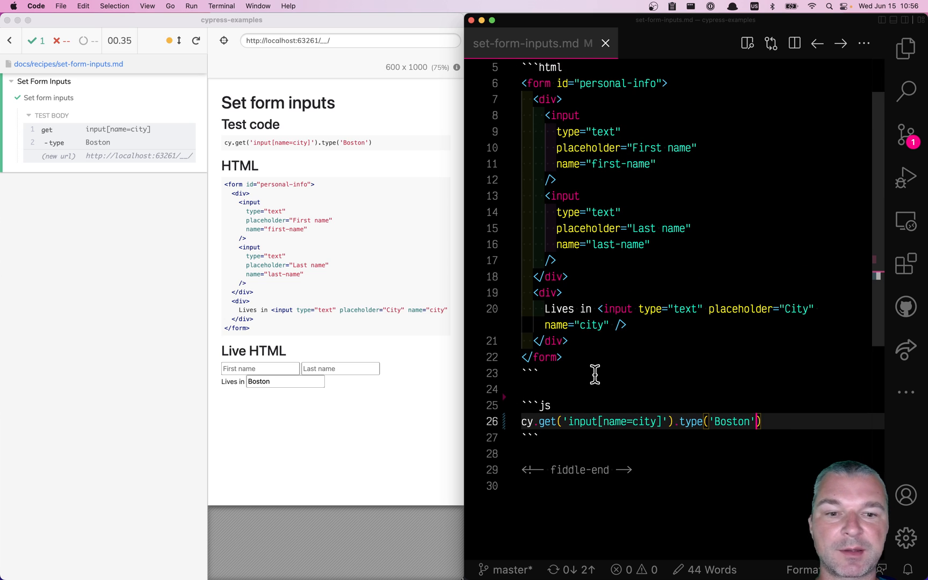
pyautogui.moveTo(768, 420)
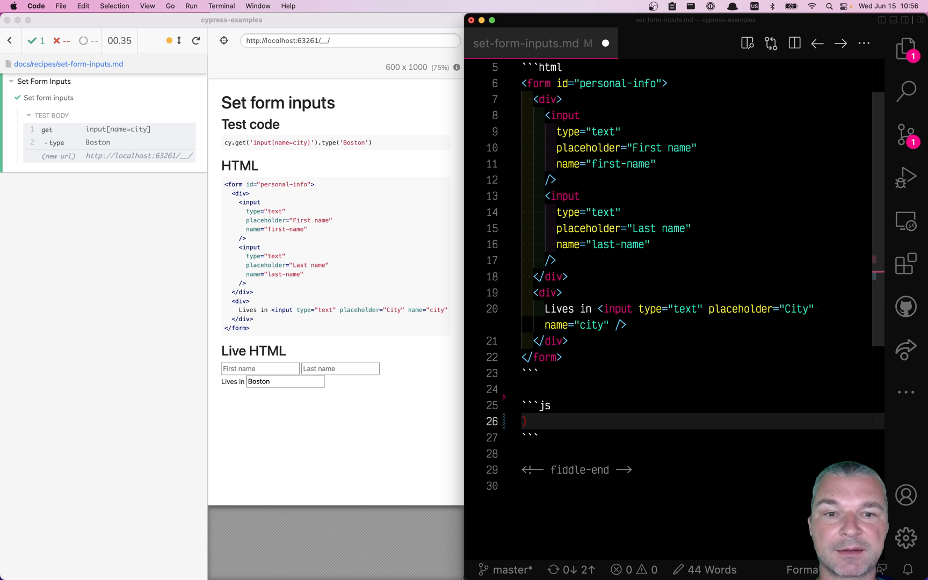
# - Change the city line to cy.get('input[name=city]').invoke('val', 'Boston') and rerun
pyautogui.write("cy.get('input[name=city]').type('Boston'")
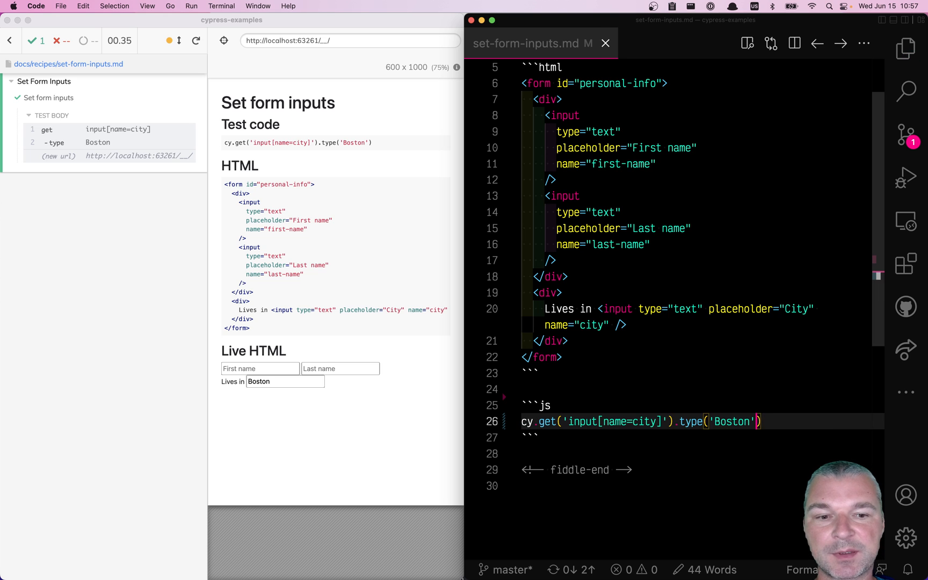
pyautogui.doubleClick(692, 421)
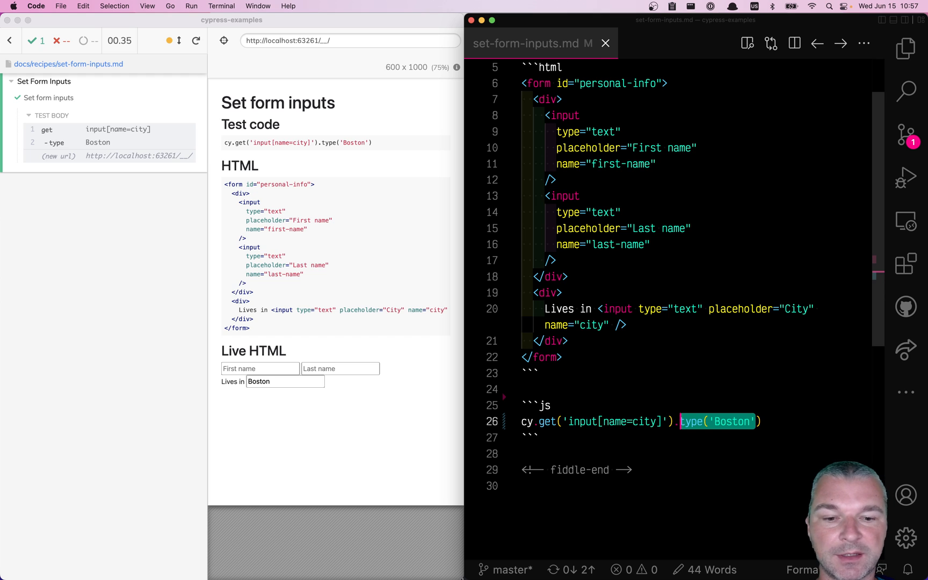
pyautogui.write("invoke('val')")
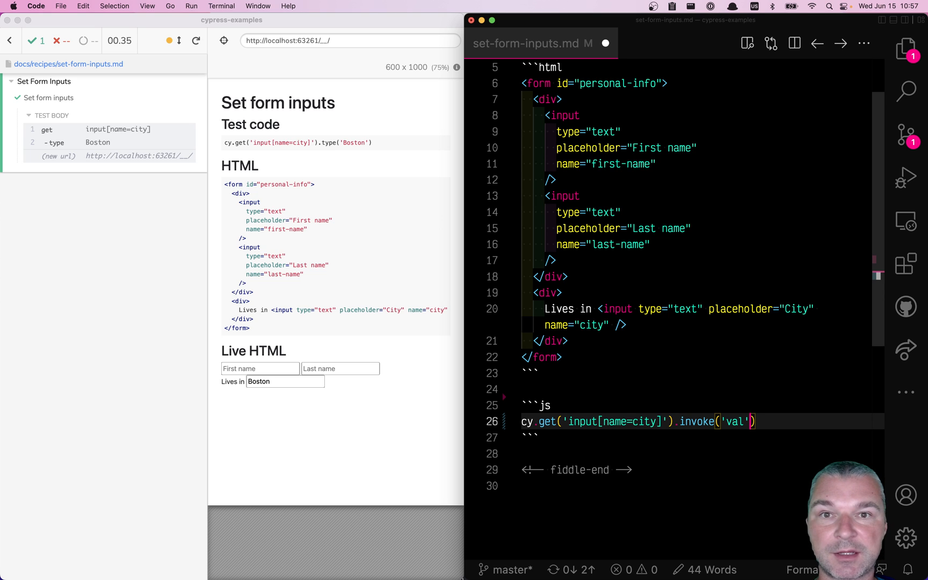
pyautogui.write(", 'Bost")
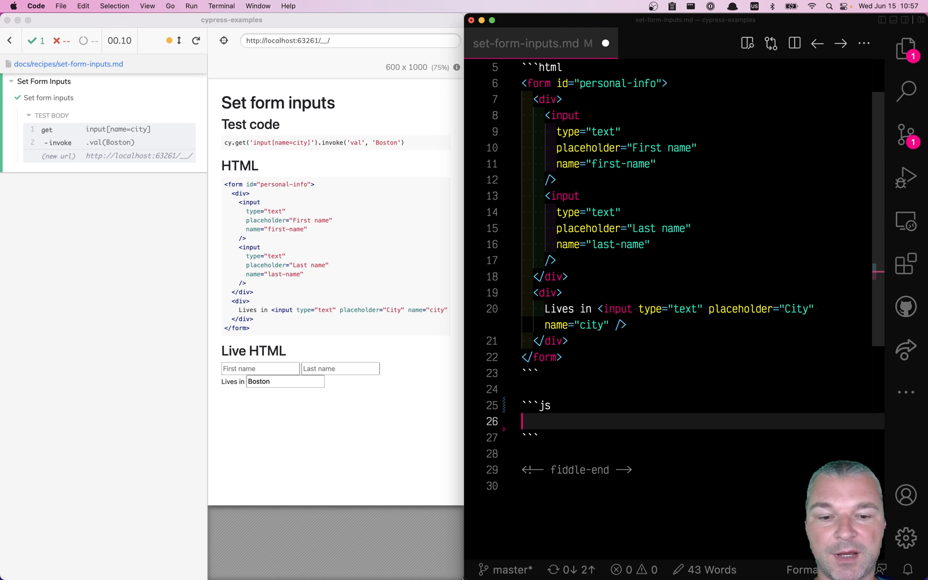
# - Write cy.document().its('forms.personal-info.elements.city') to yield the city input
pyautogui.write('cy.document')
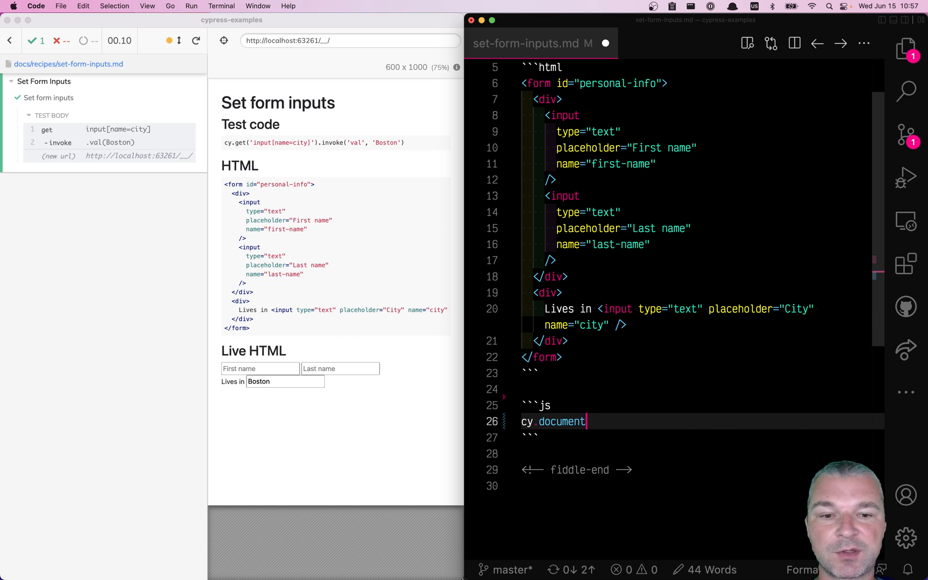
pyautogui.write('()')
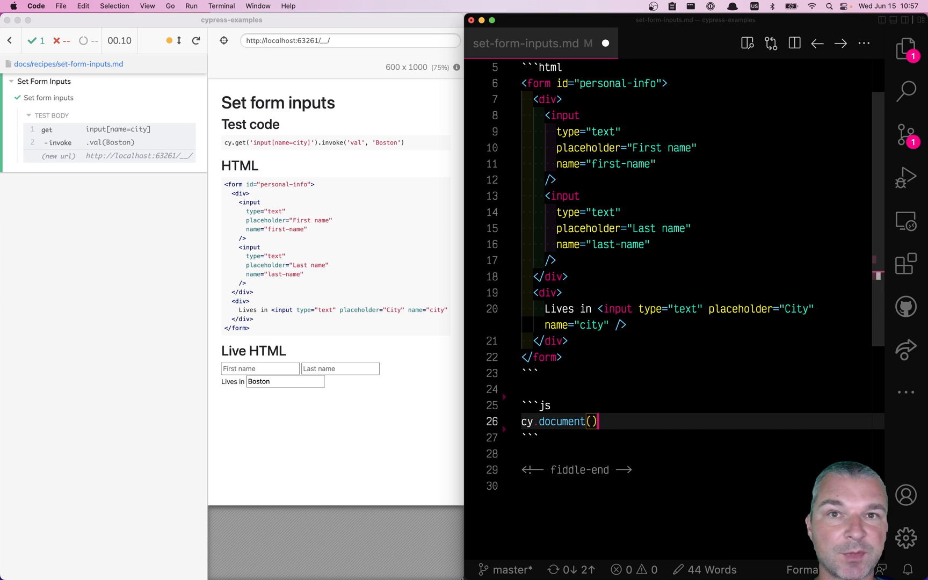
pyautogui.write('.its()')
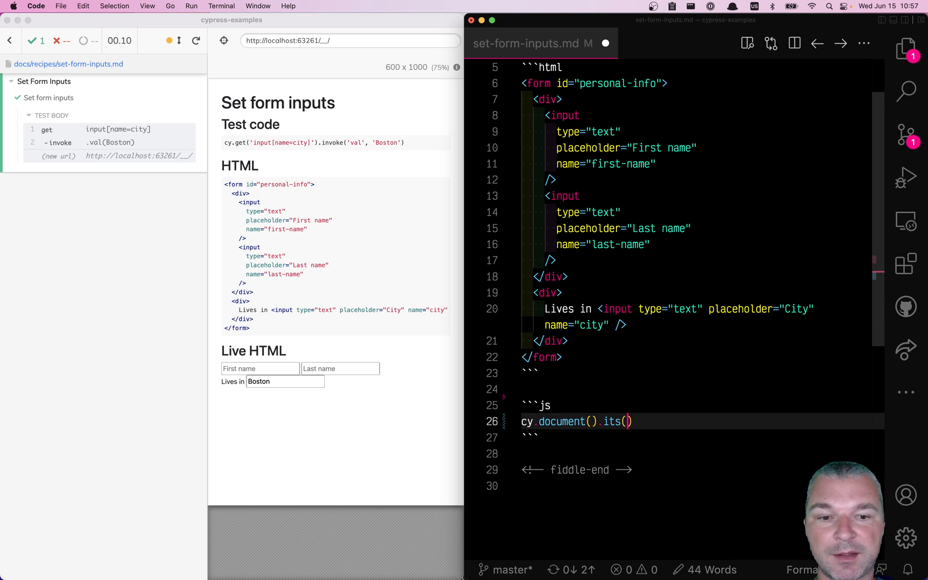
pyautogui.write("'forms'")
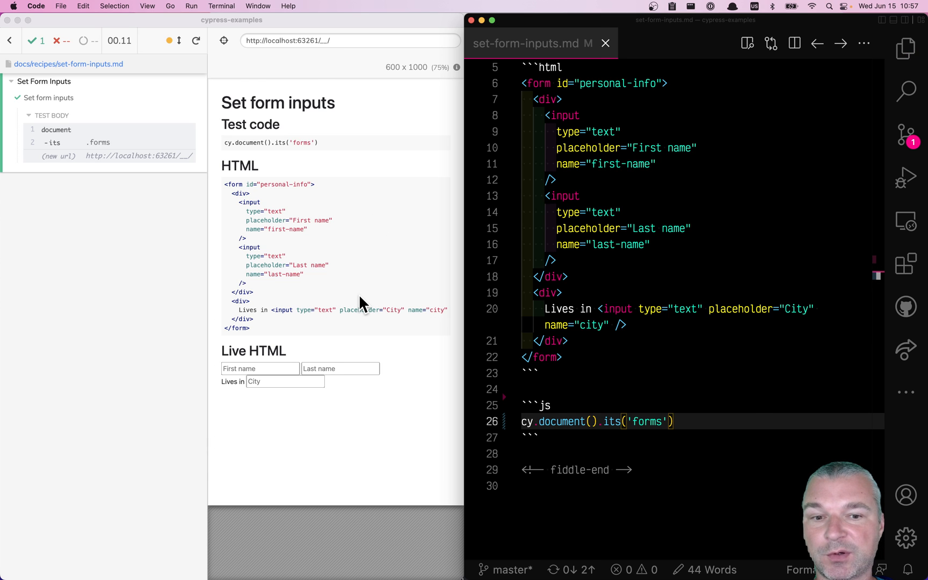
pyautogui.scroll(3)
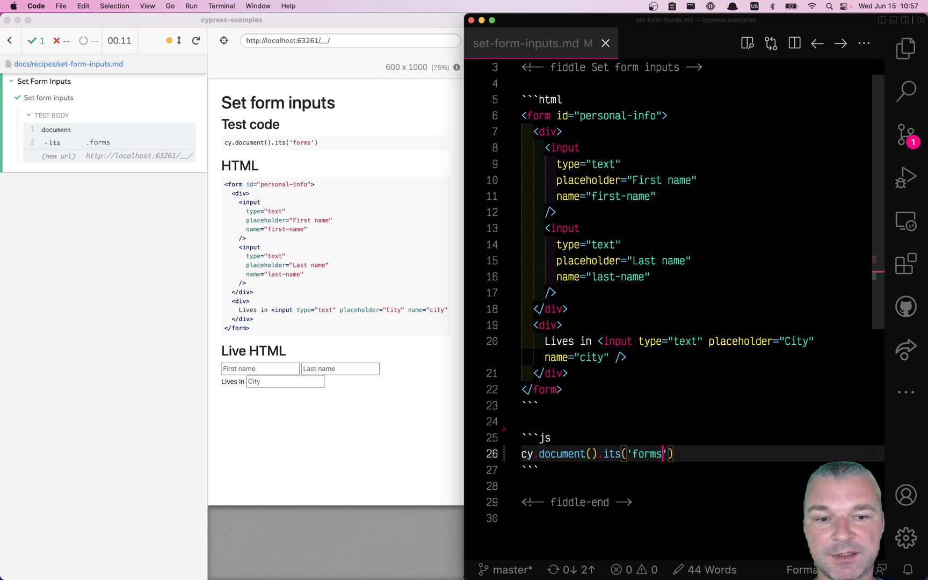
pyautogui.write('.personal')
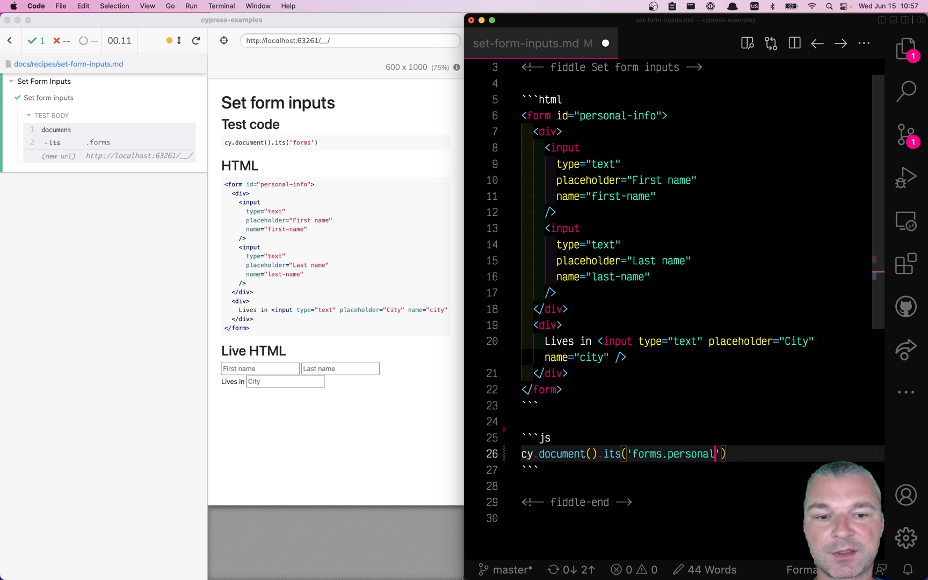
pyautogui.write('-info')
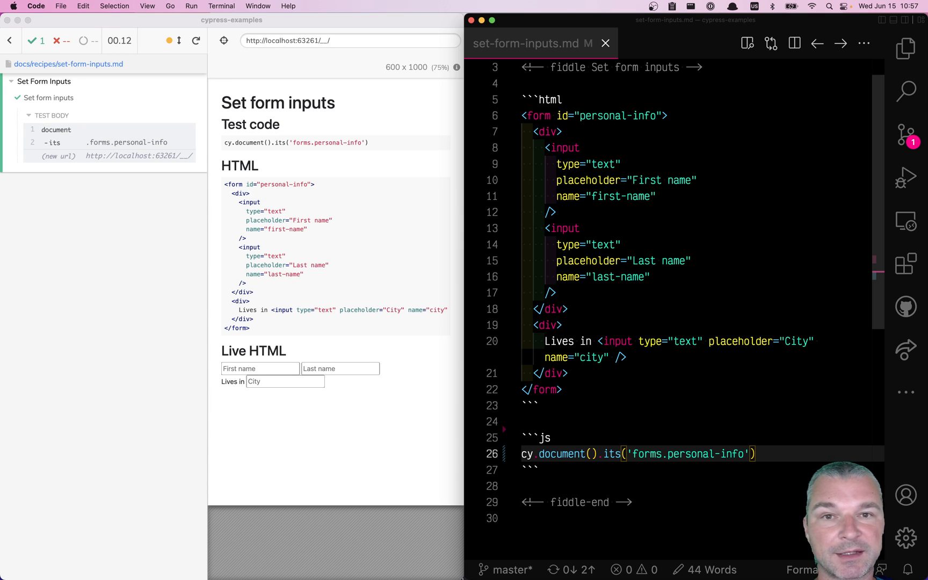
pyautogui.write('.el')
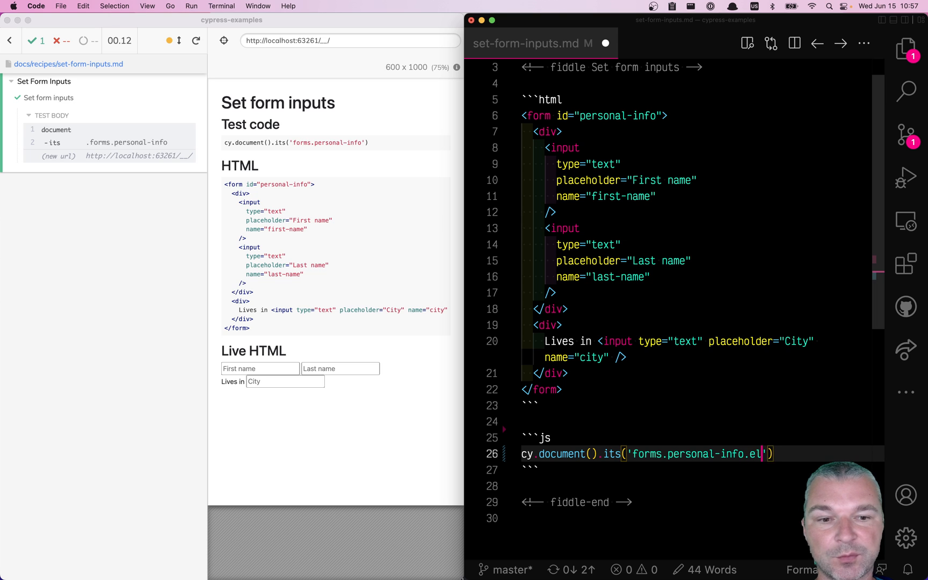
pyautogui.write('ements')
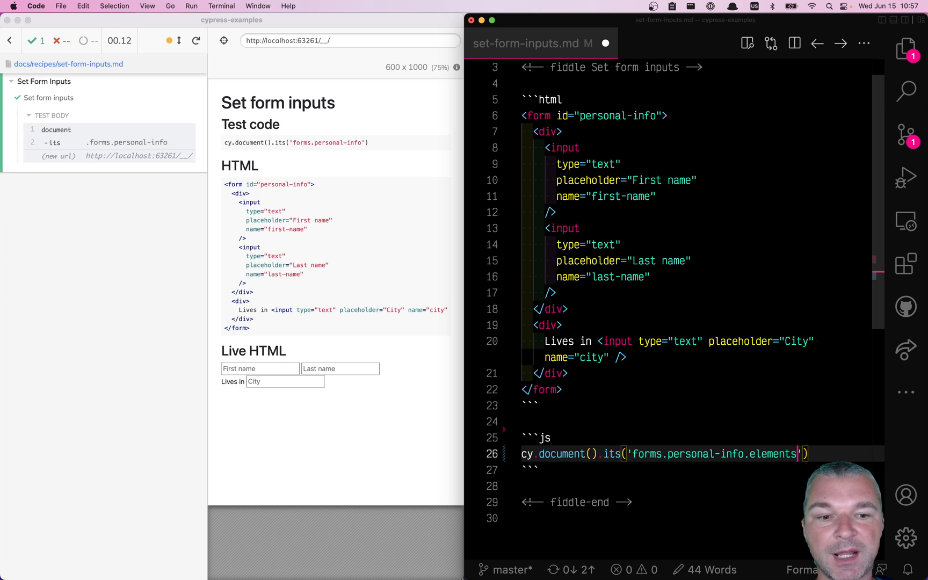
pyautogui.write('.')
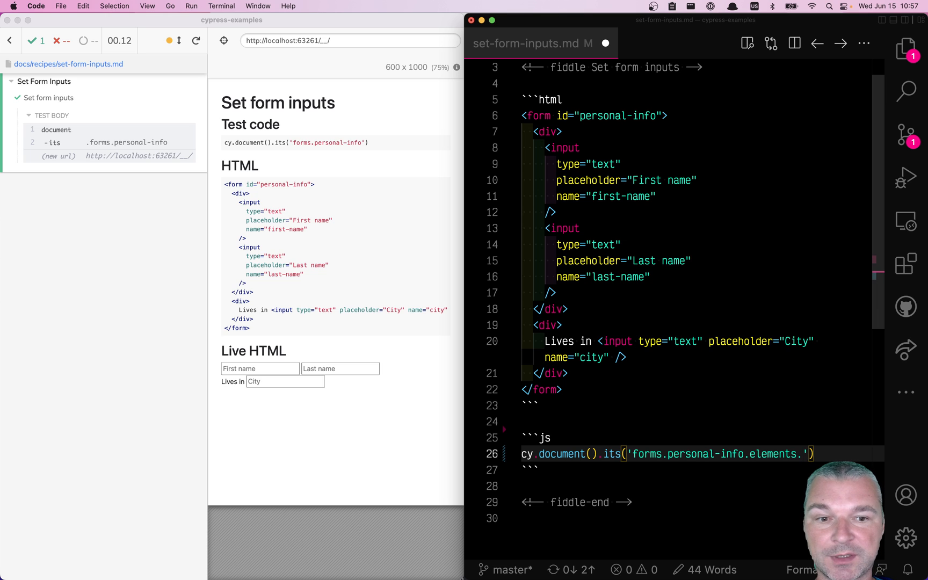
pyautogui.write('city')
pyautogui.write(".invoke('vak")
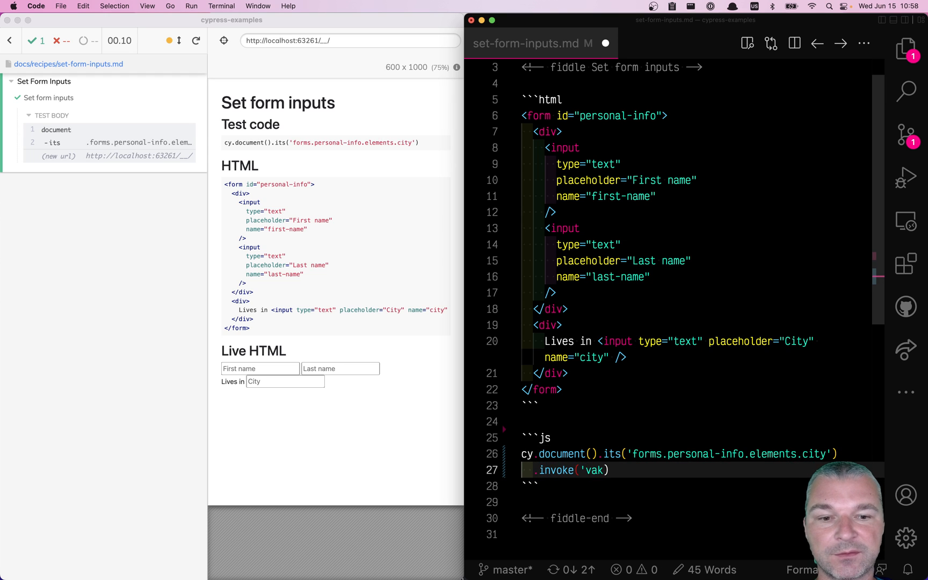
# - Finish .invoke('val', 'Boston'), then pass 'forms.personal-info.elements' into a .then(elements => { }) callback
pyautogui.write("l', 'Boston'")
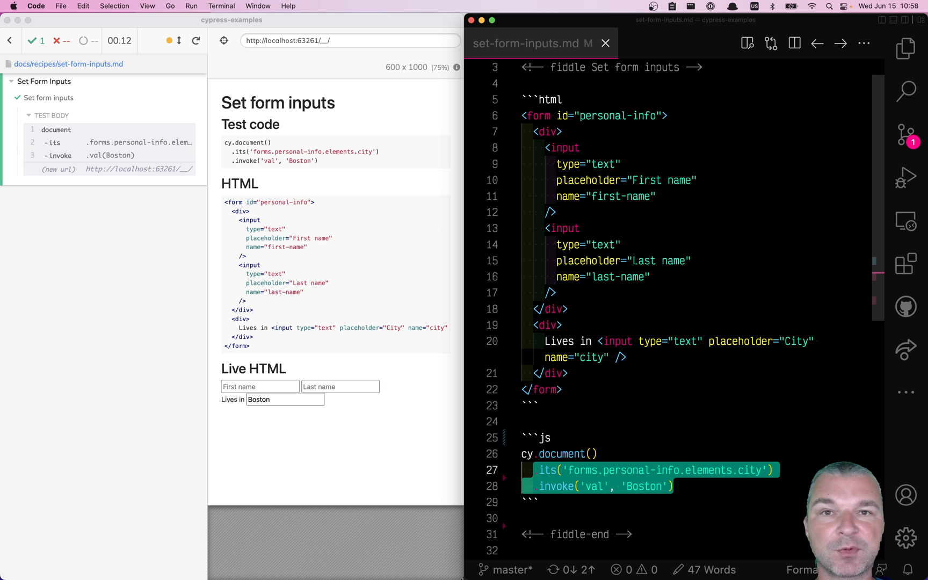
pyautogui.click(534, 453)
pyautogui.write('.then(elements => {')
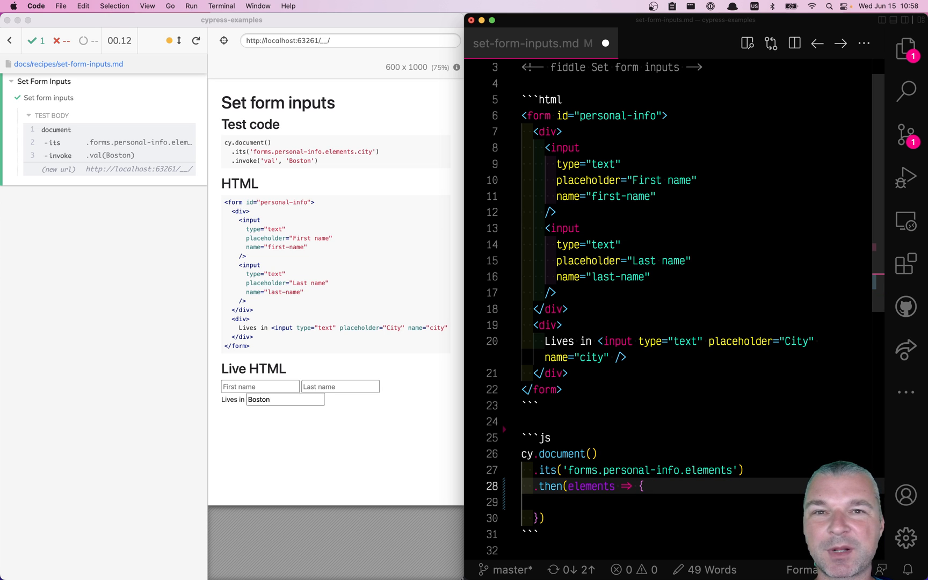
# - Add console.log(elements) inside the then callback and rerun
pyautogui.click(549, 501)
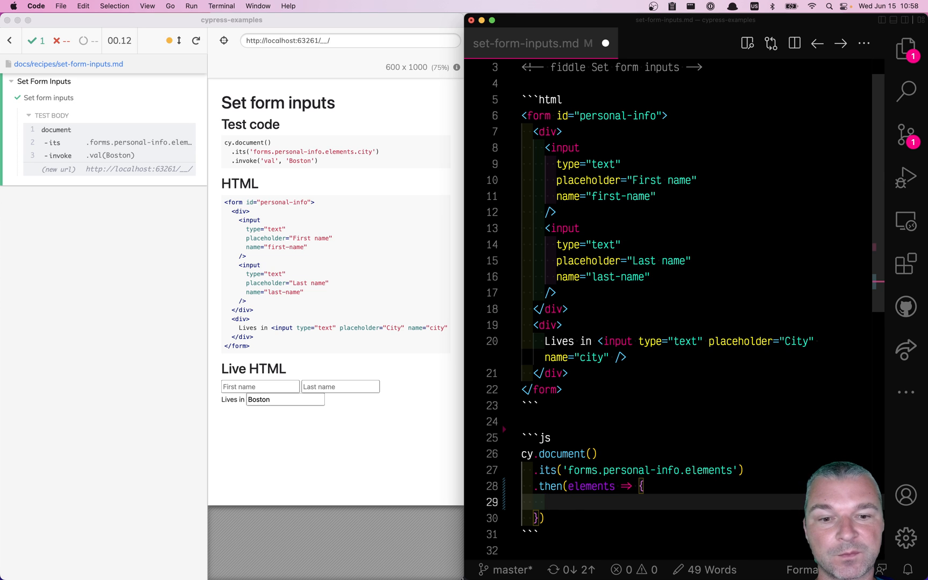
pyautogui.write('console.log()')
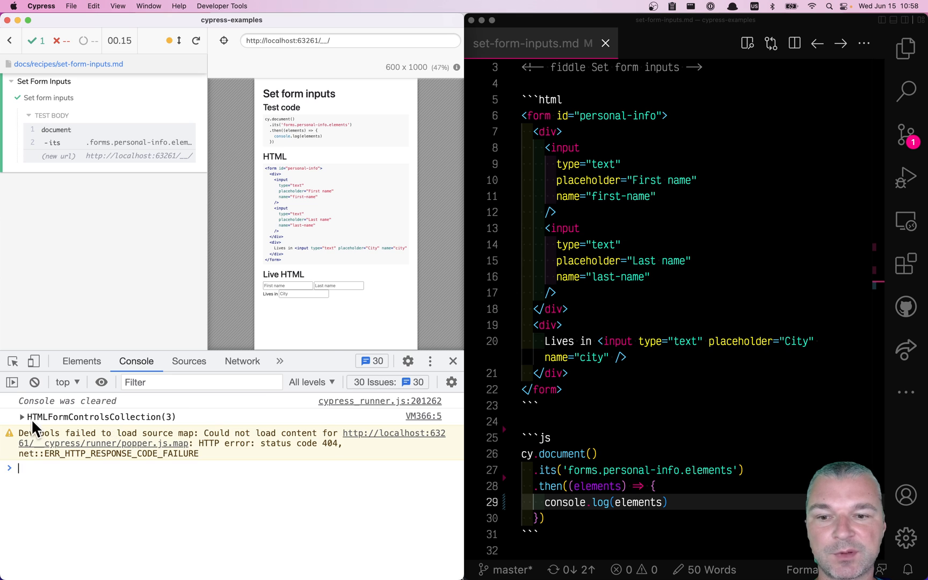
# - Expand the logged HTMLFormControlsCollection(3) in the console, then return to the editor
pyautogui.click(21, 417)
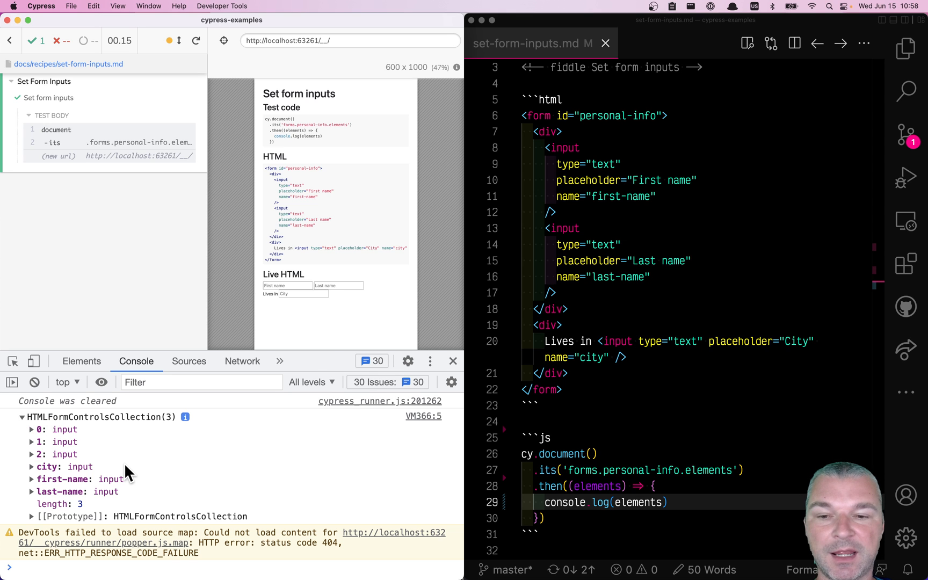
pyautogui.moveTo(80, 439)
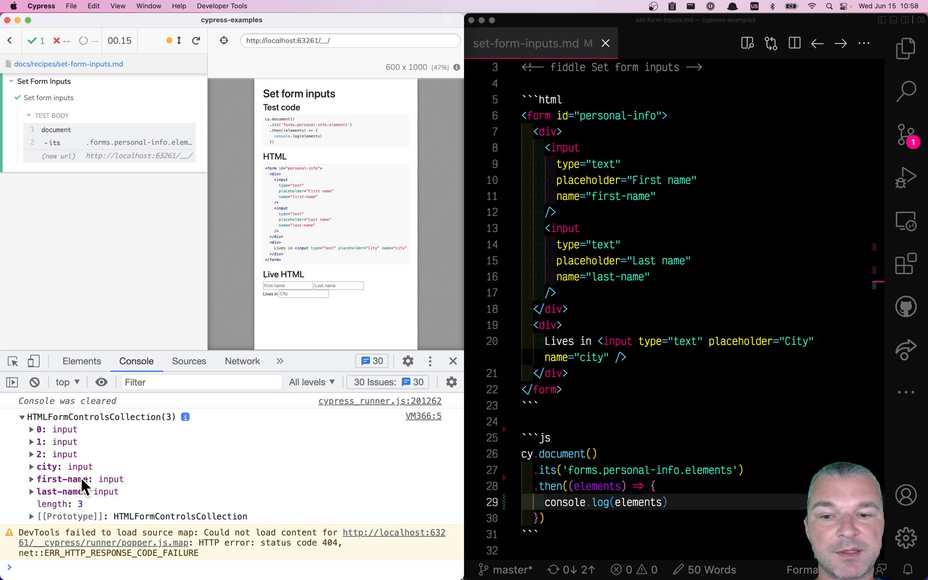
pyautogui.moveTo(417, 414)
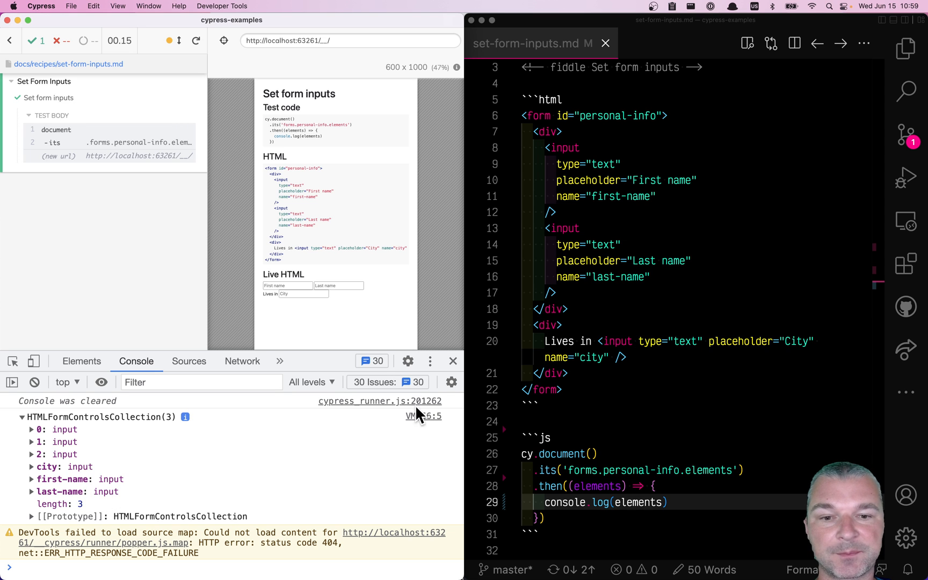
pyautogui.click(452, 361)
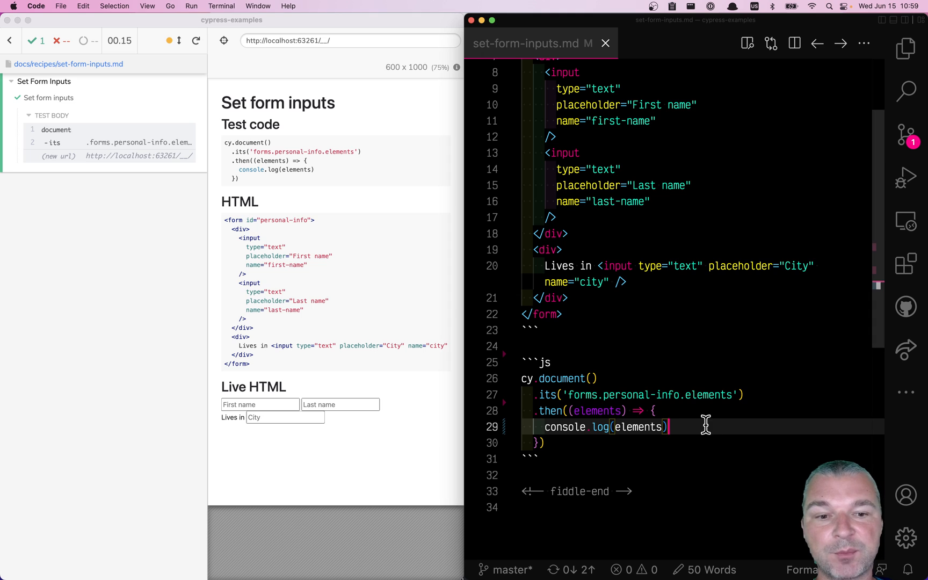
# - Set elements['first-name'].value = 'Joe', elements['last-name'].value = 'Smith' and city Boston in the callback
pyautogui.write("elements['first-name']")
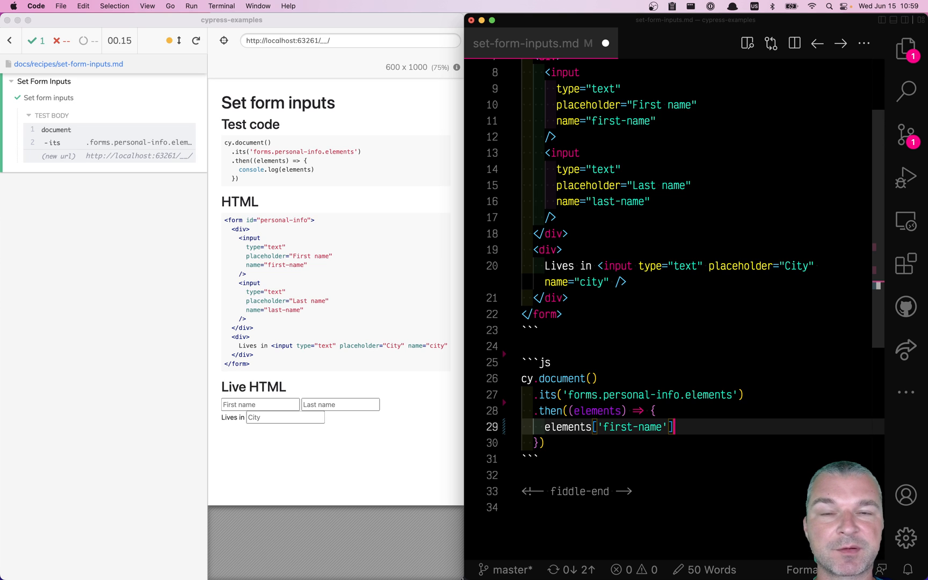
pyautogui.write('.v')
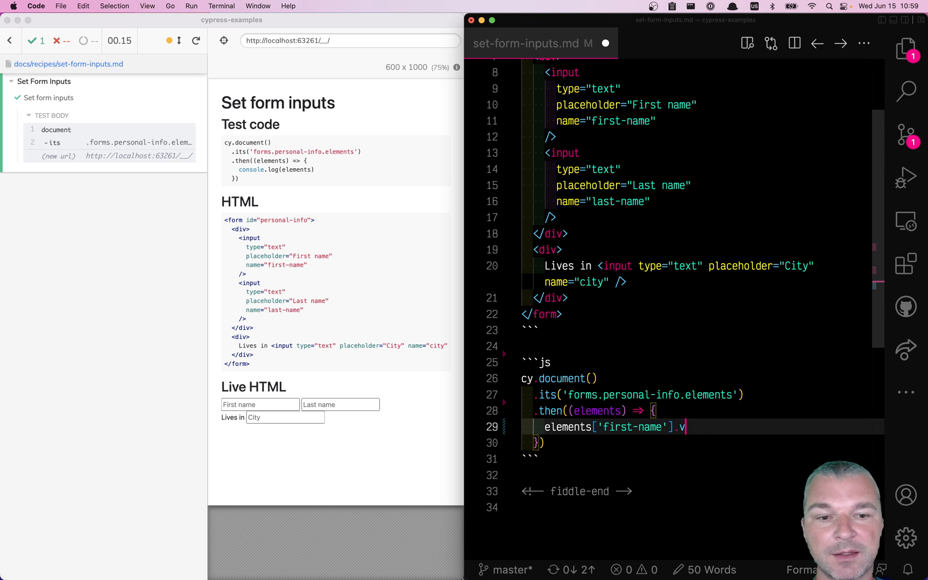
pyautogui.write("alue = '")
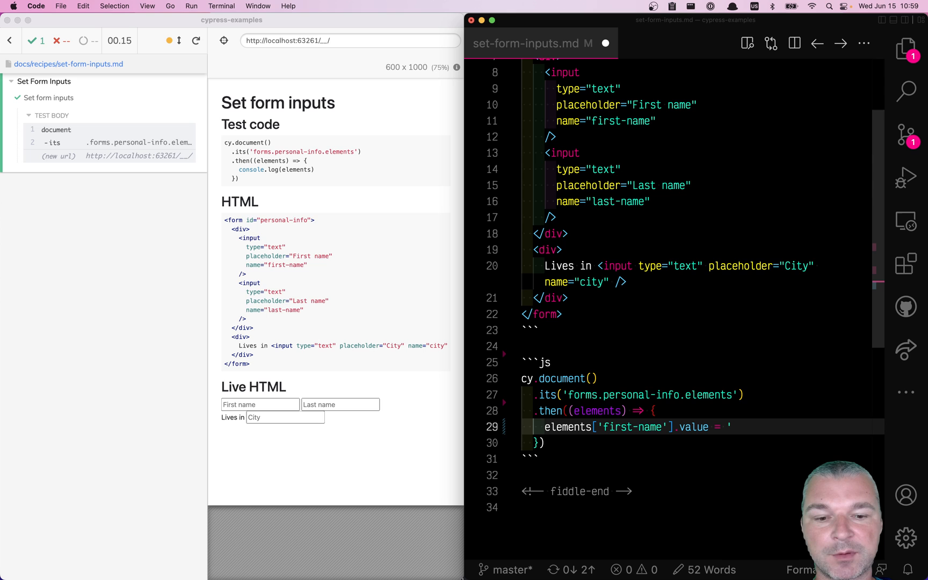
pyautogui.write('Joe')
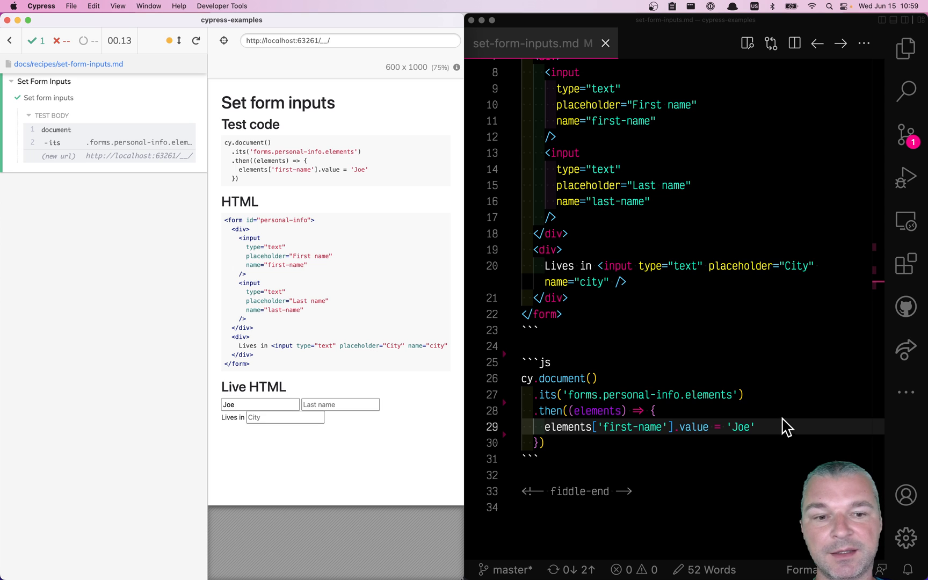
pyautogui.write("elements['last-name'].value = 'Smith'")
pyautogui.write("elements.city.value = 'Boston'")
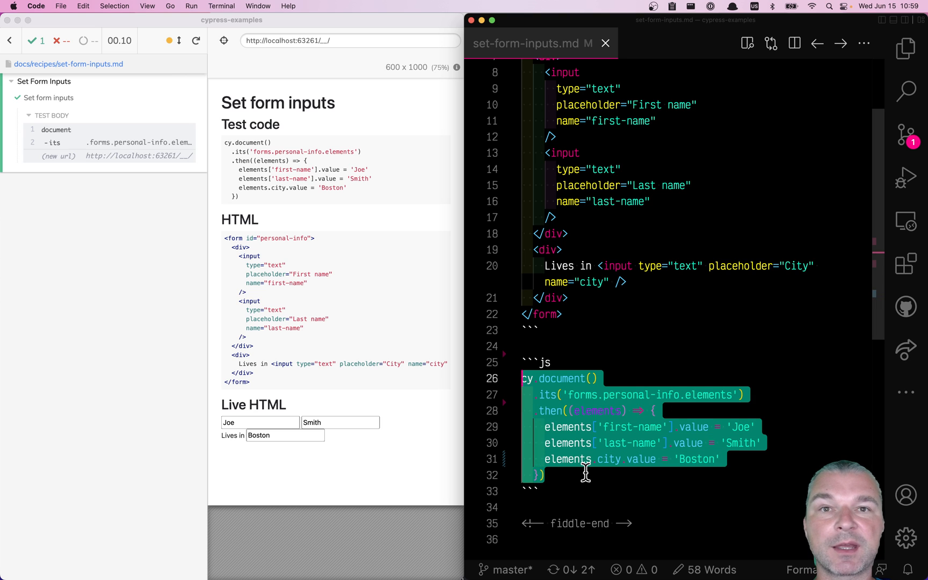
pyautogui.click(587, 473)
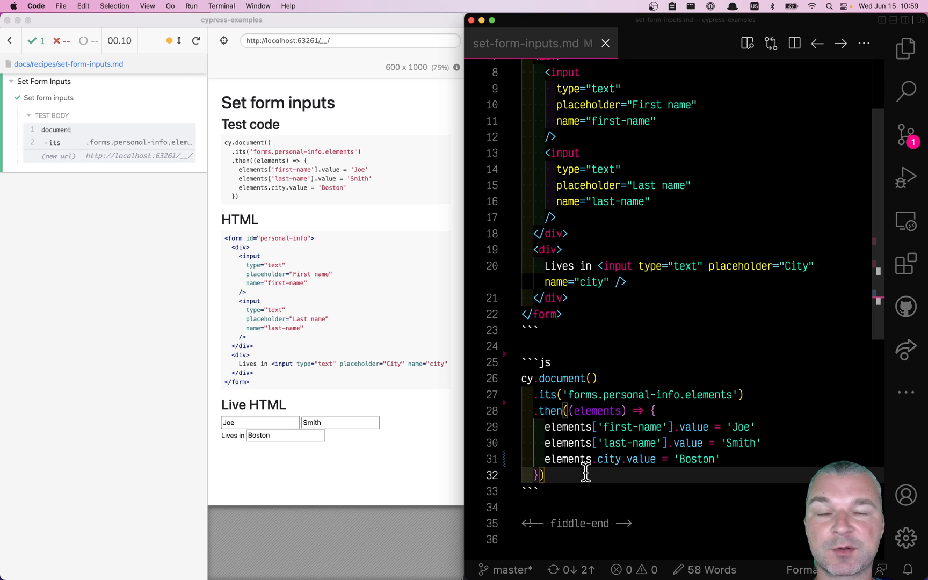